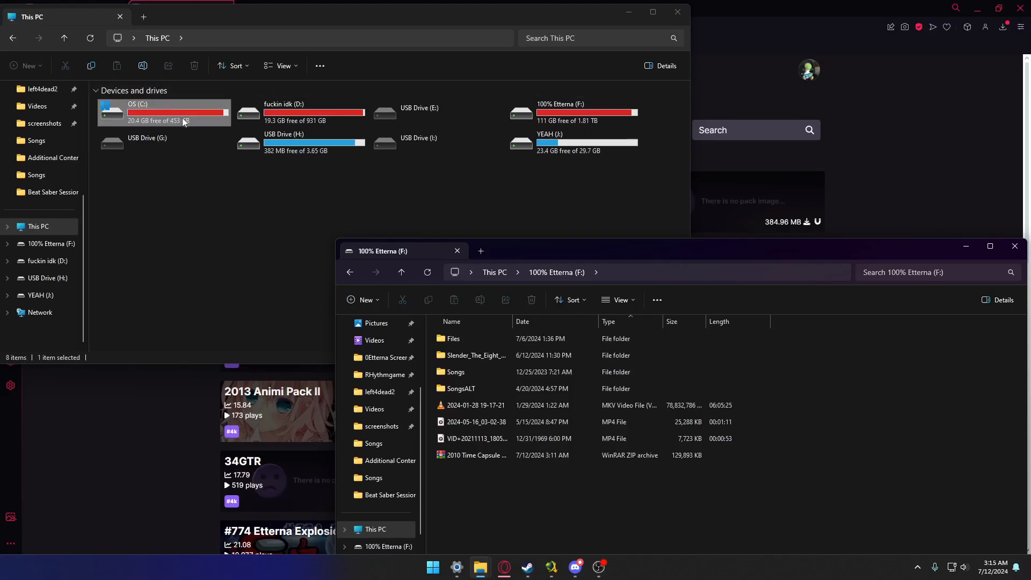
# Navigate into C:\Games toward Etterna's Songs folder and extract the song pack archive from F: there
pyautogui.doubleClick(161, 112)
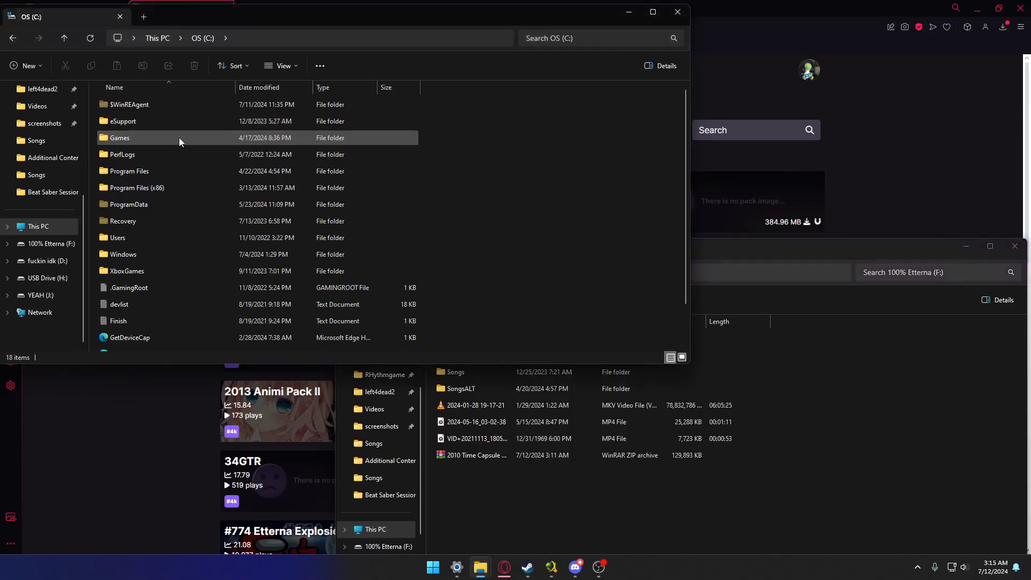
pyautogui.doubleClick(119, 137)
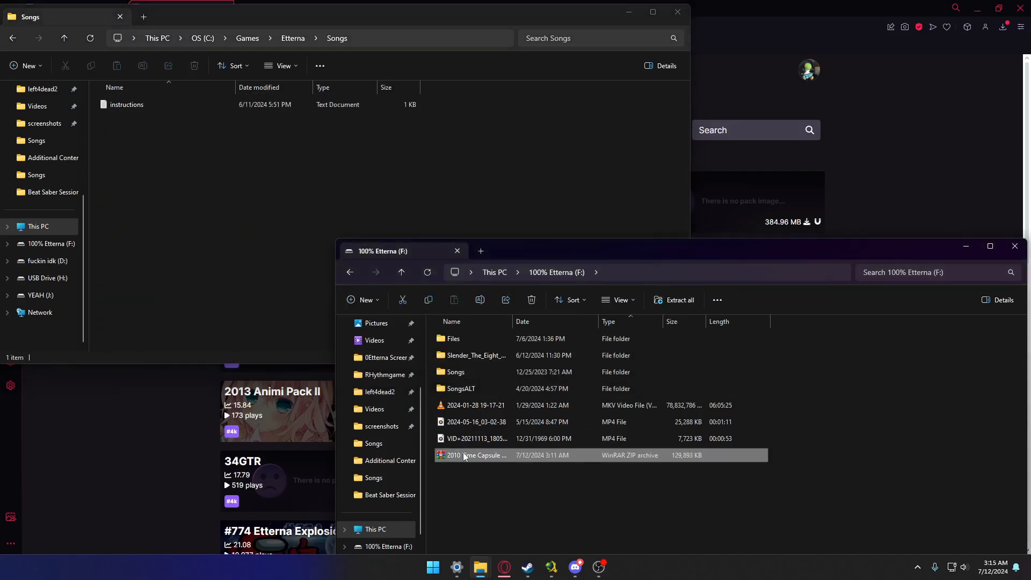
pyautogui.rightClick(464, 455)
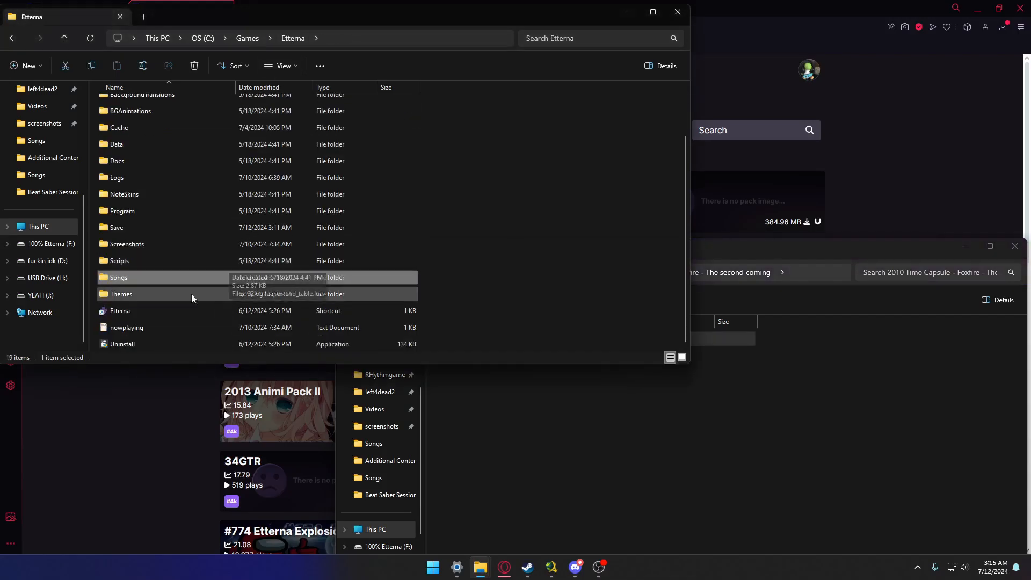
# Launch Etterna from its shortcut and choose Game Start from the main menu
pyautogui.doubleClick(120, 310)
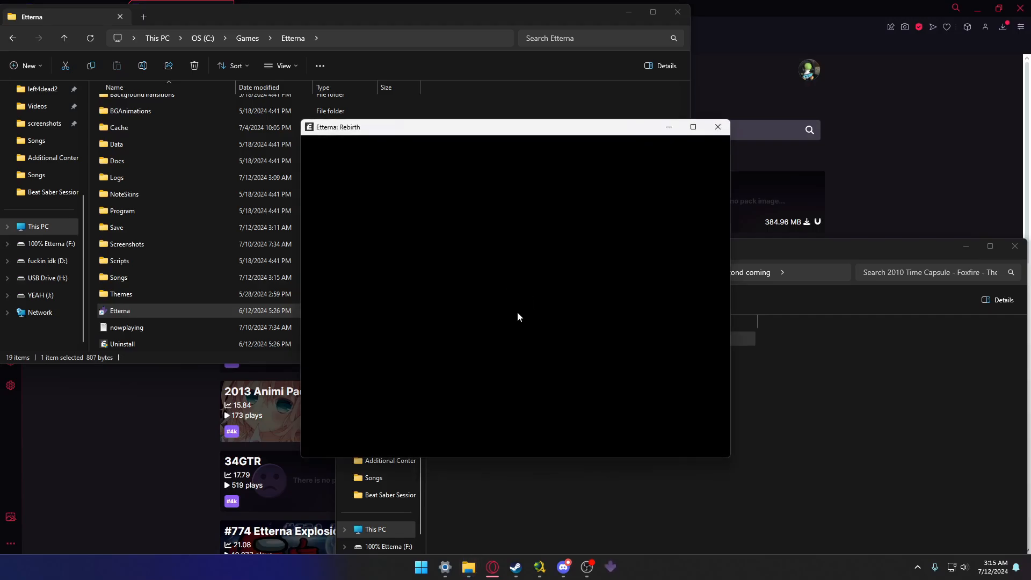
pyautogui.moveTo(521, 301)
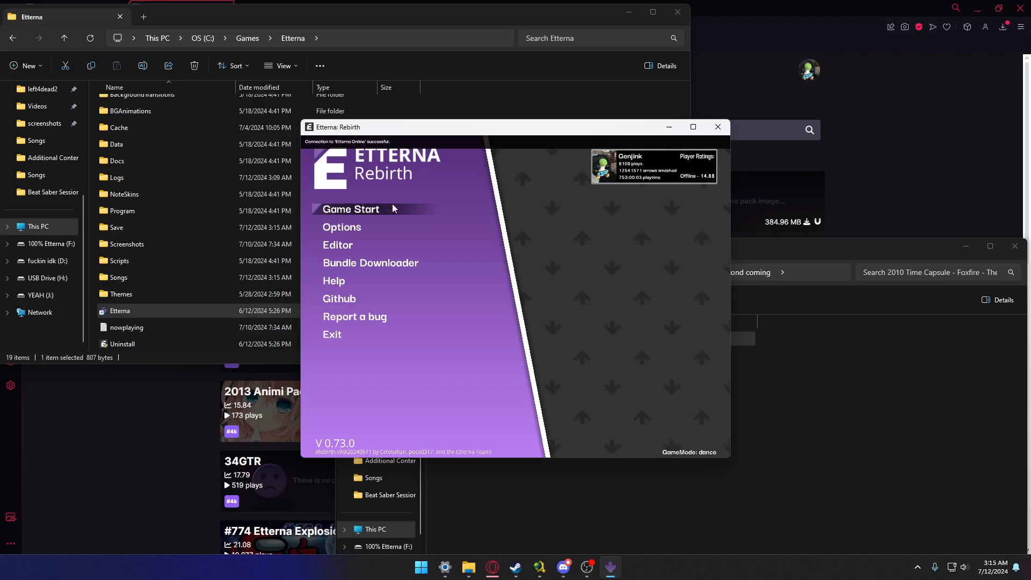
pyautogui.click(350, 208)
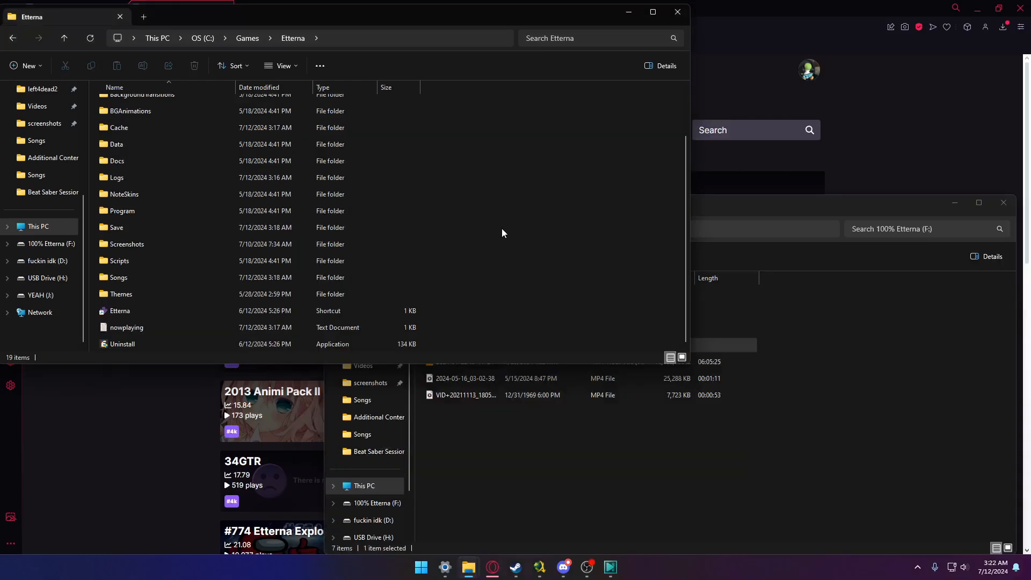
# Reach Preferences.ini via Etterna's Save folder and show the F:\SongsALT song packs alongside
pyautogui.click(119, 260)
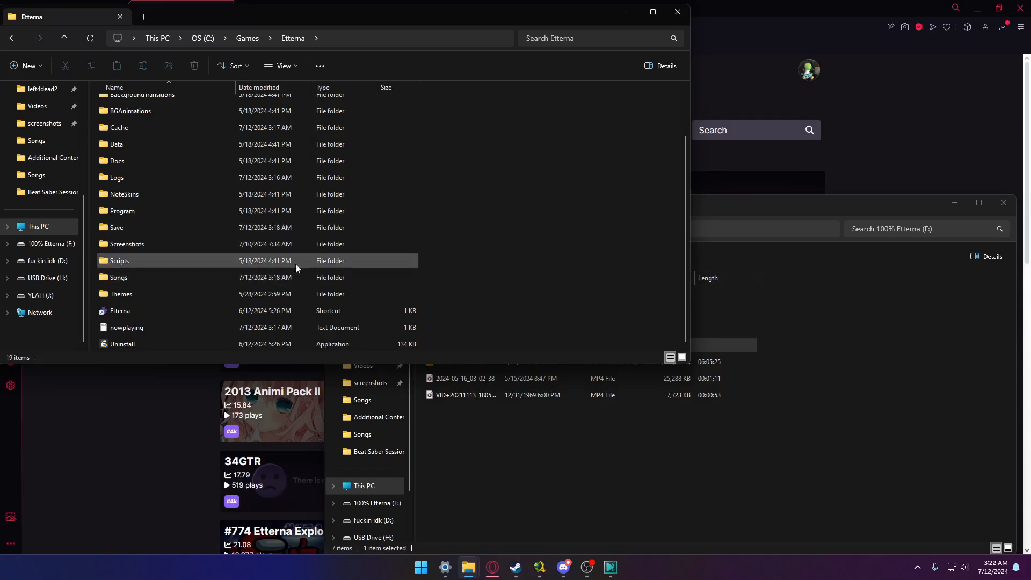
pyautogui.click(116, 227)
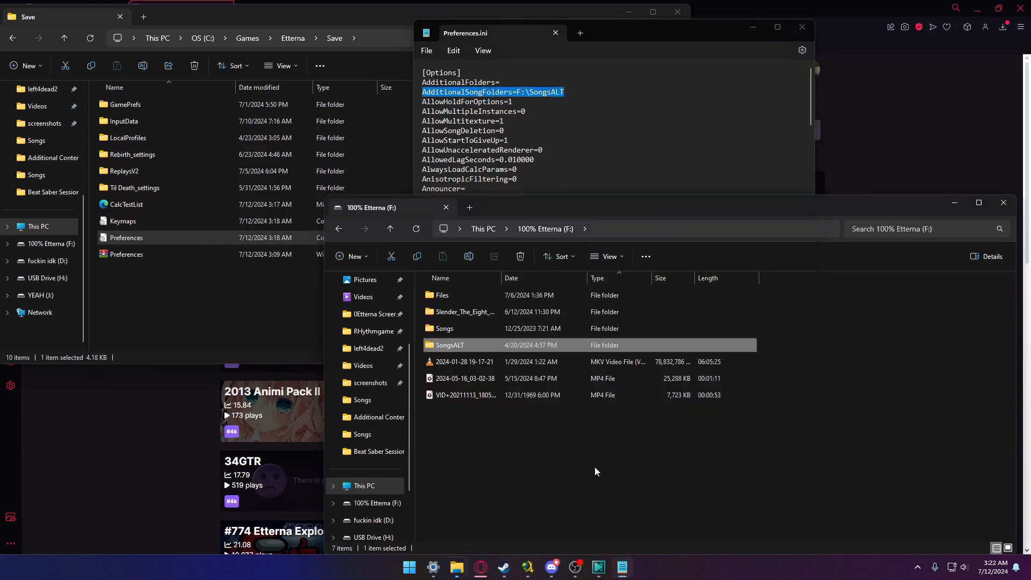
pyautogui.doubleClick(449, 345)
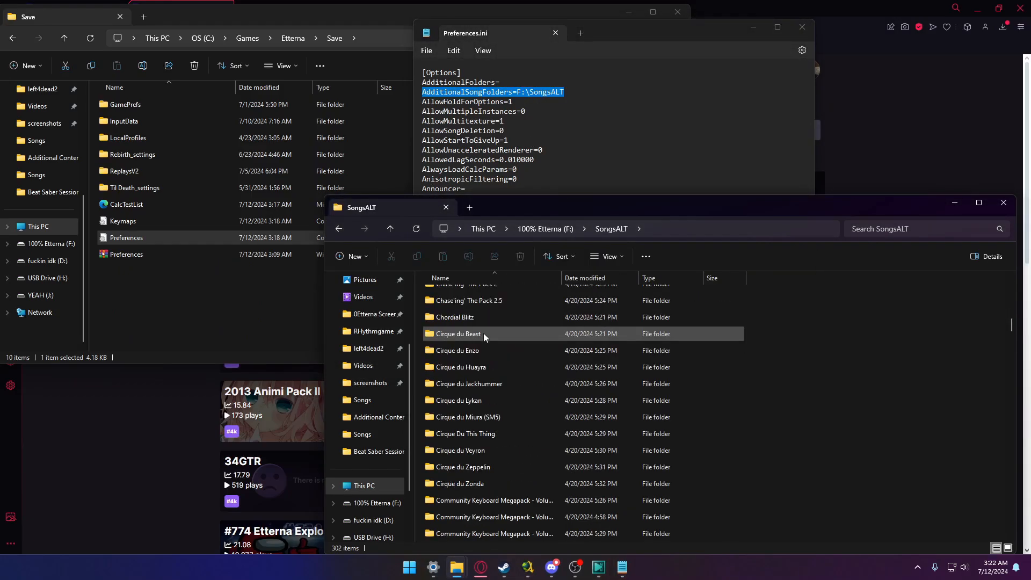